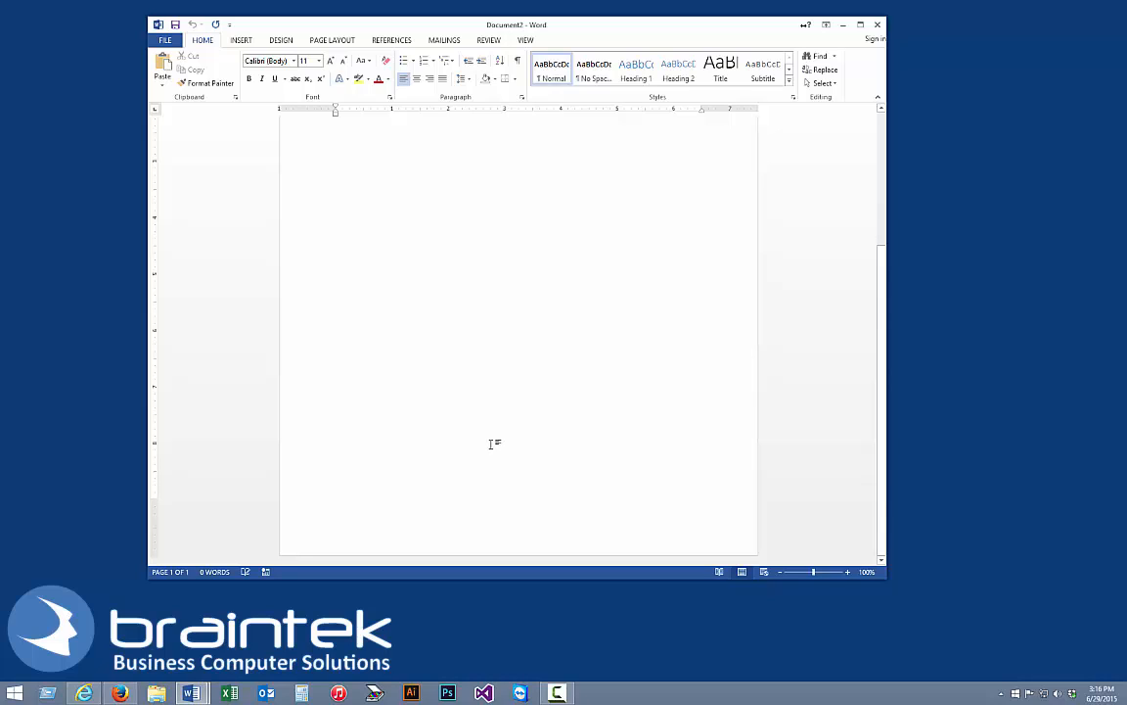
mouse_move(415, 534)
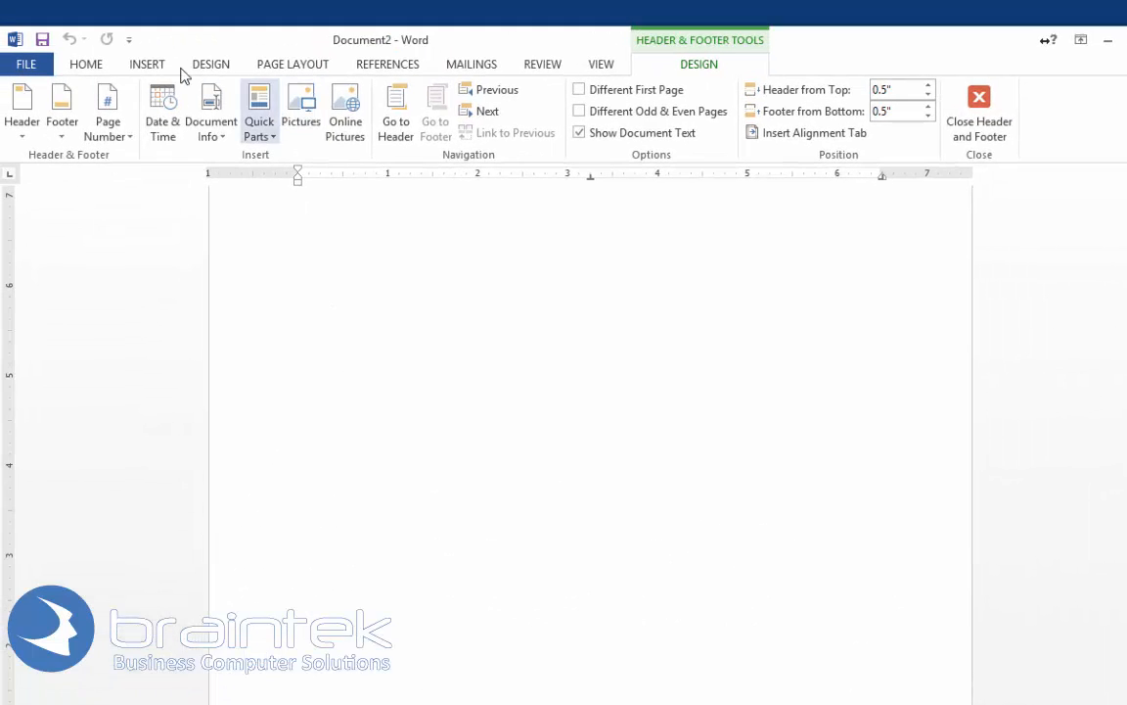
Open the Date & Time dialog from the Insert tab for the footer
click(147, 63)
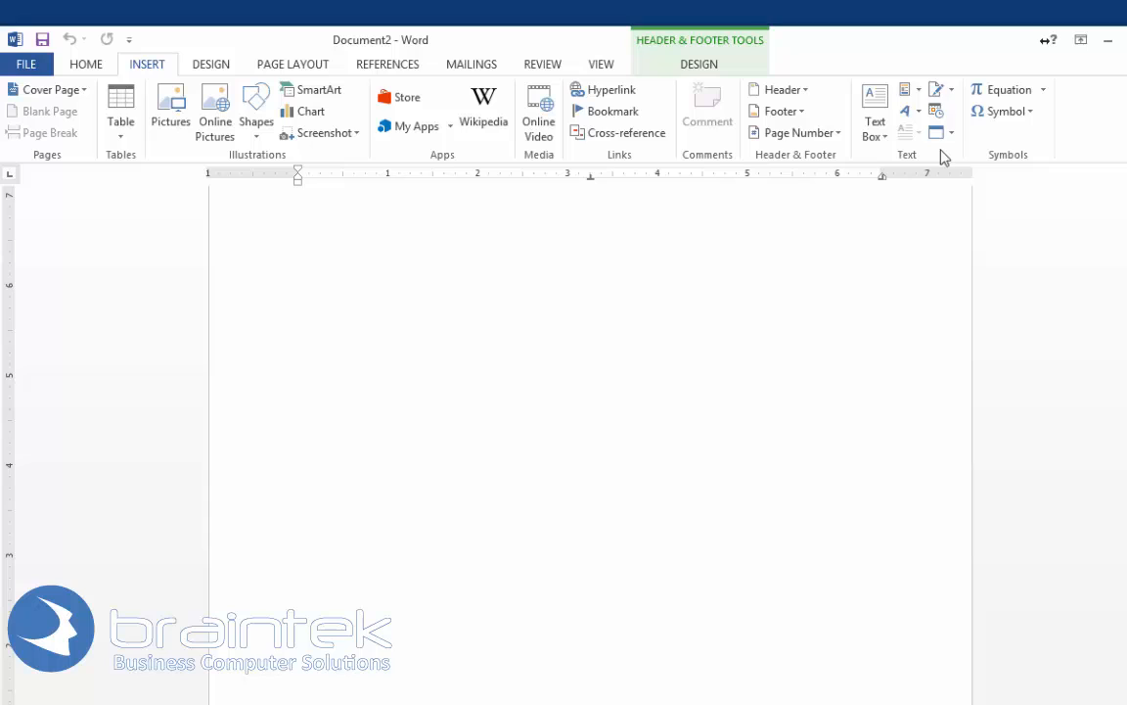
mouse_move(936, 111)
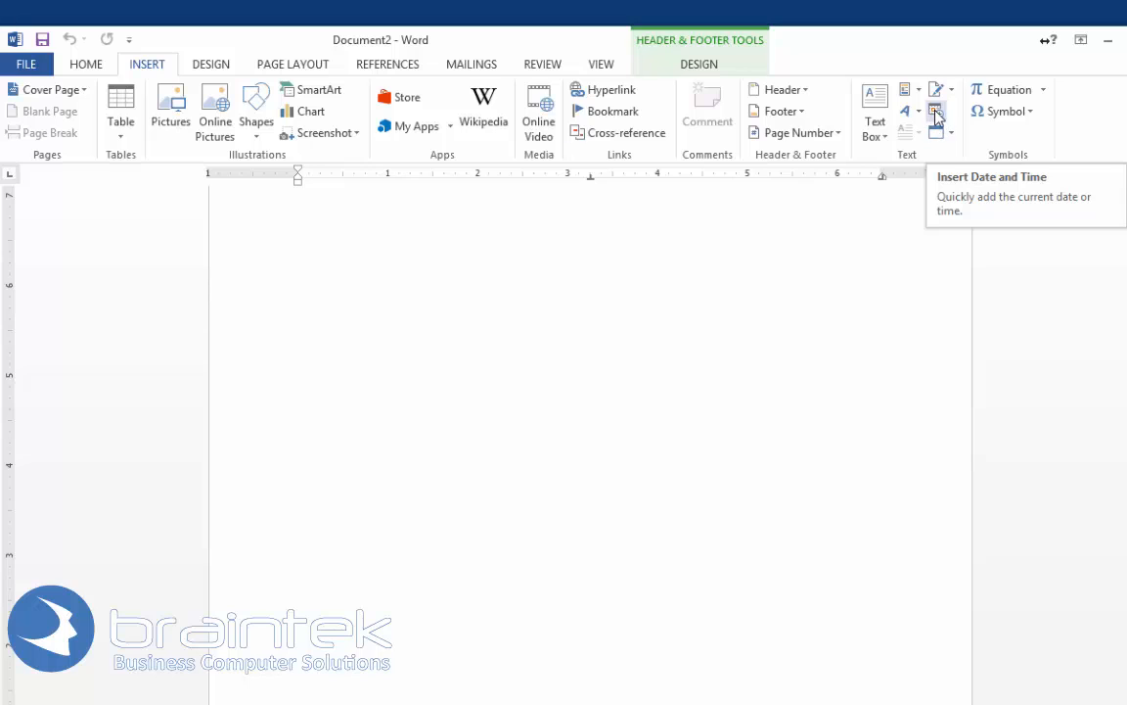
click(935, 111)
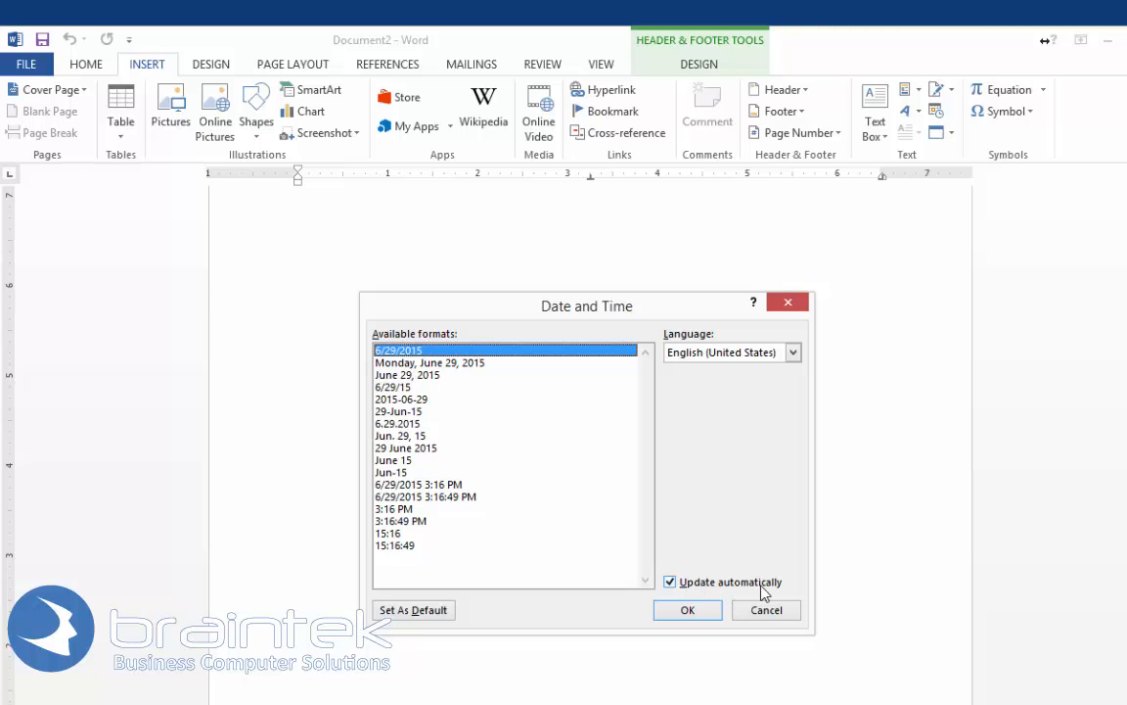
Insert 6/29/2015 into the footer as an automatically updating date
click(687, 609)
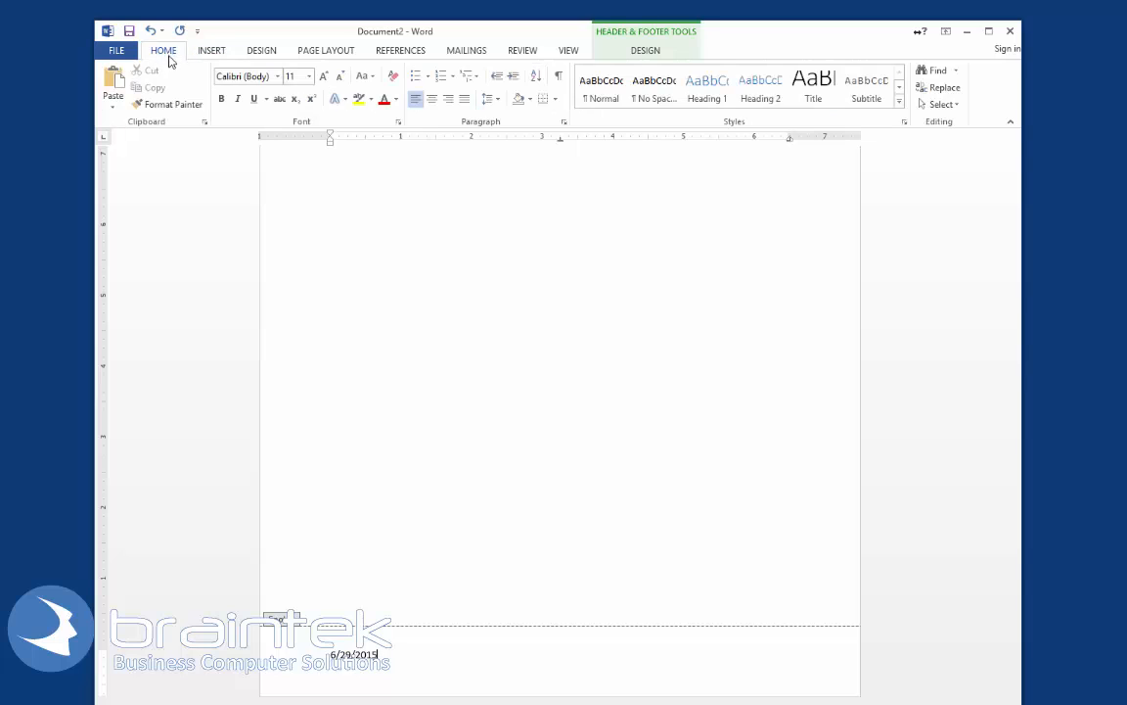
Right-align the footer's 6/29/2015 date and go to the File page
click(447, 99)
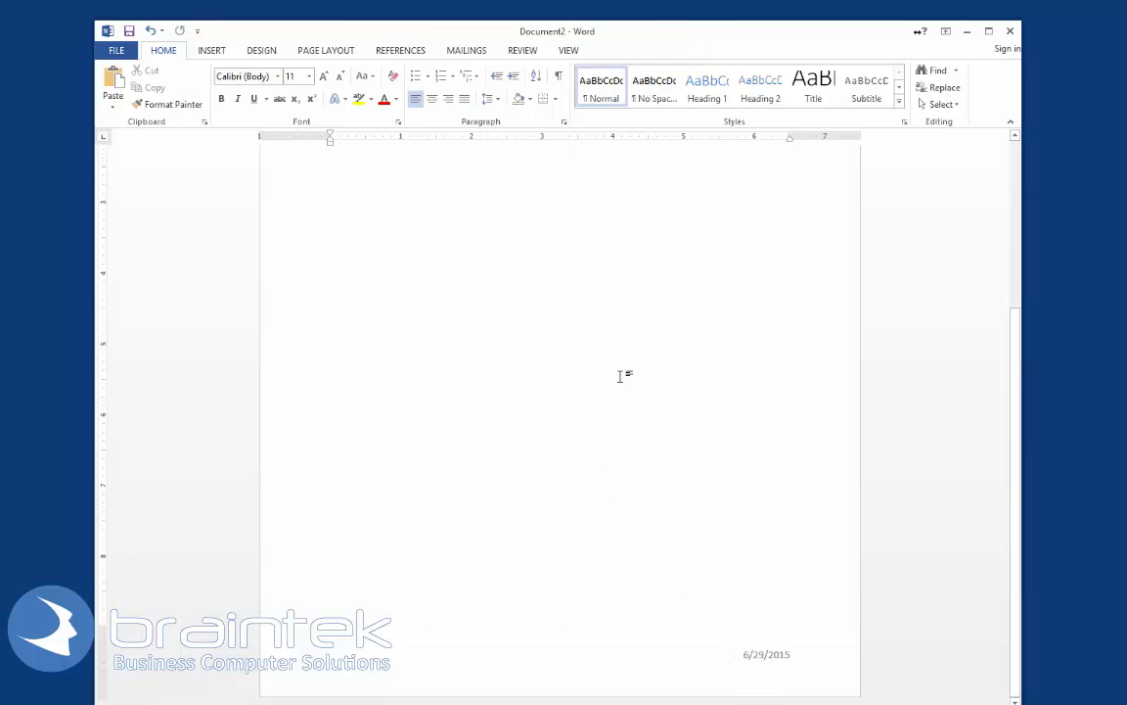
click(117, 50)
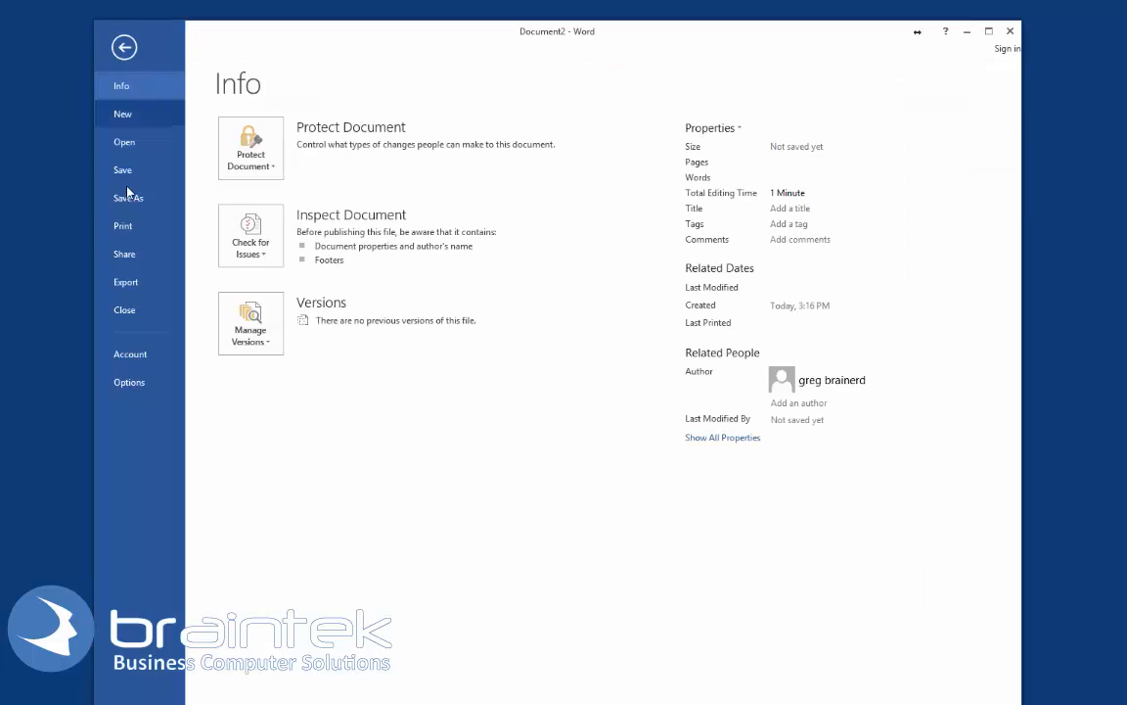
Save Doc2.docx to the desktop, set Windows date to June 27, then reopen Doc2.docx
click(128, 196)
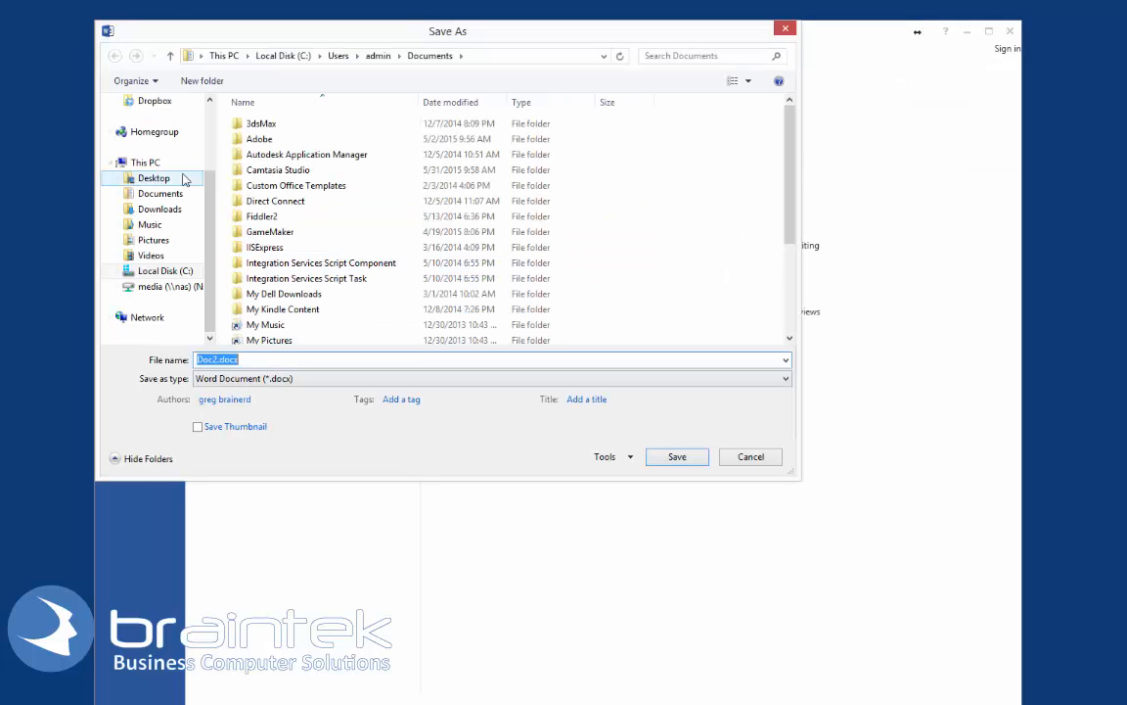
click(676, 456)
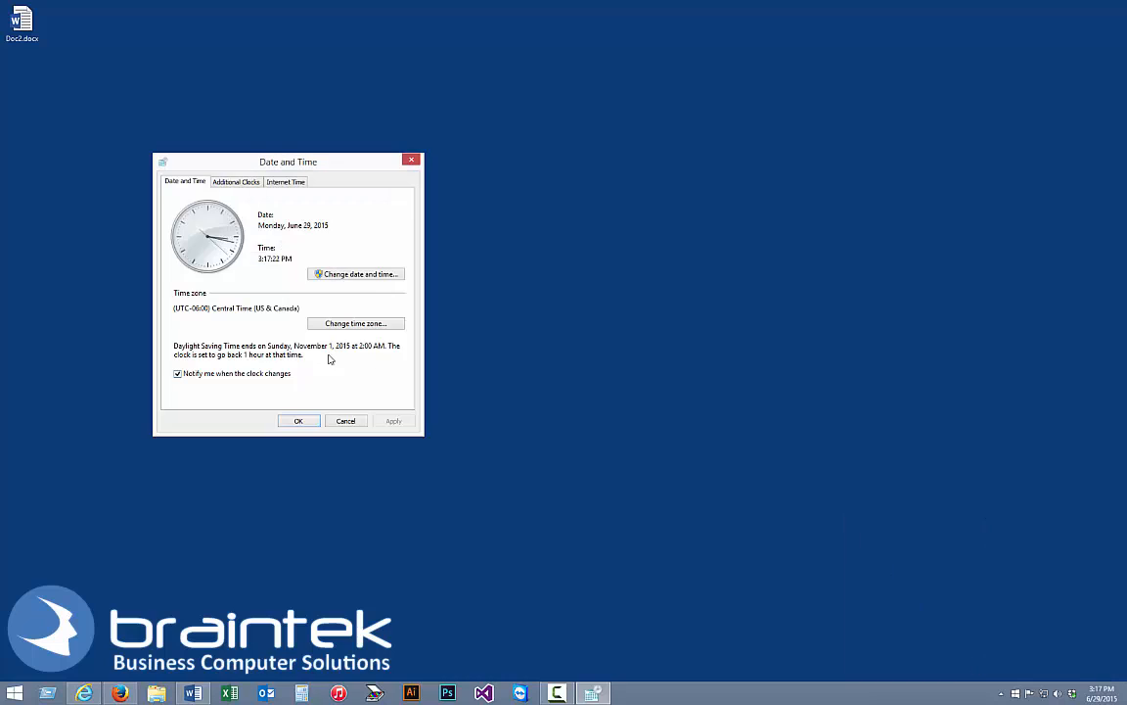
click(355, 273)
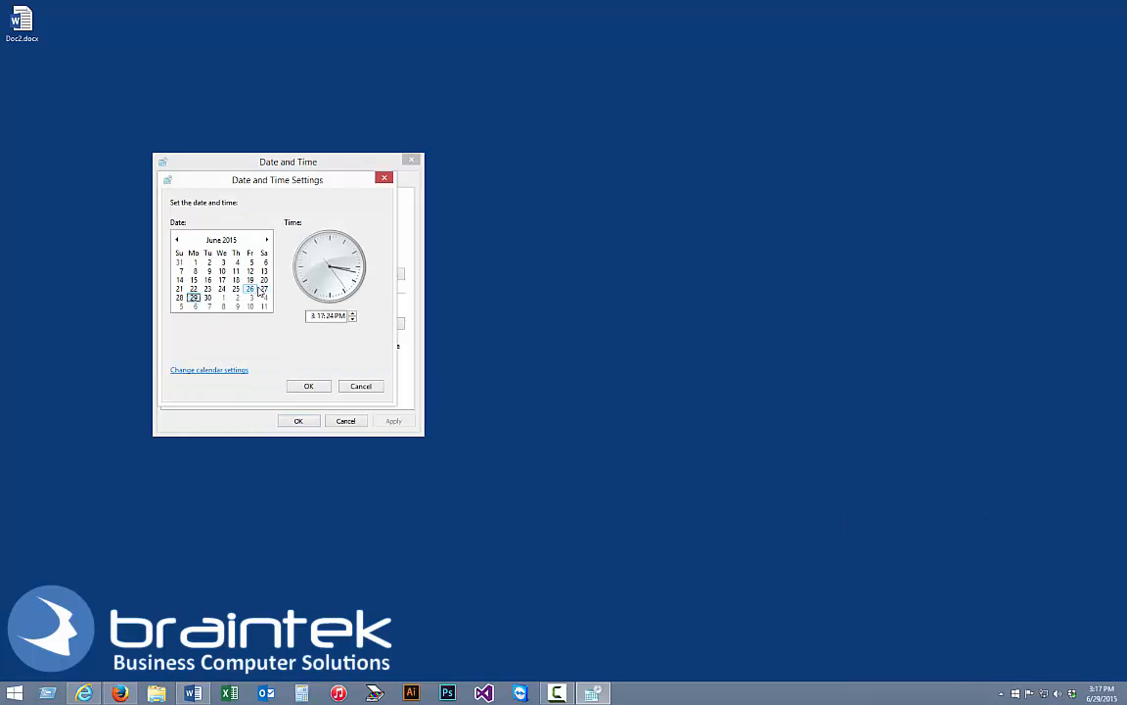
click(308, 386)
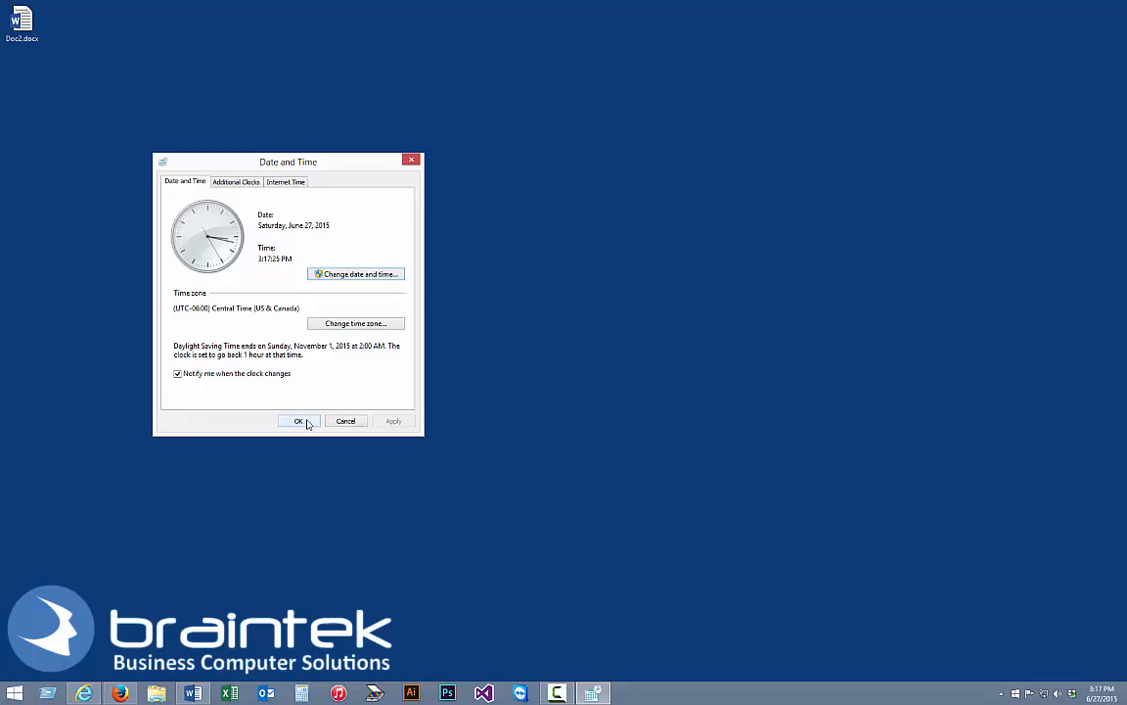
click(299, 421)
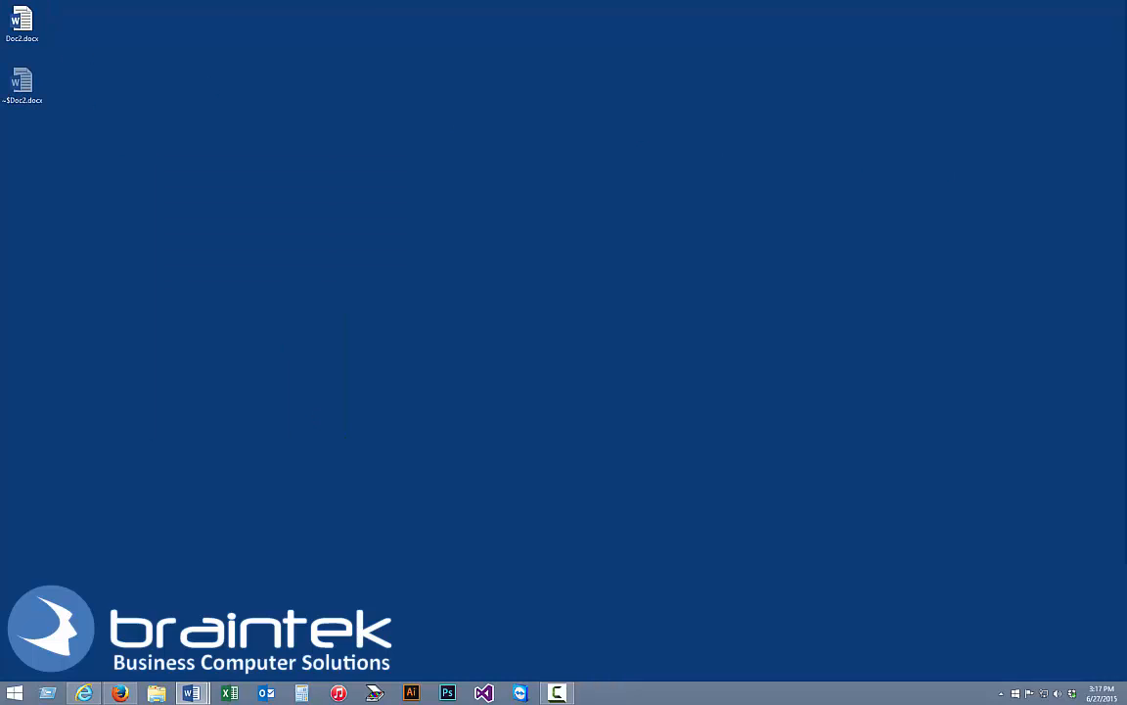
double_click(22, 20)
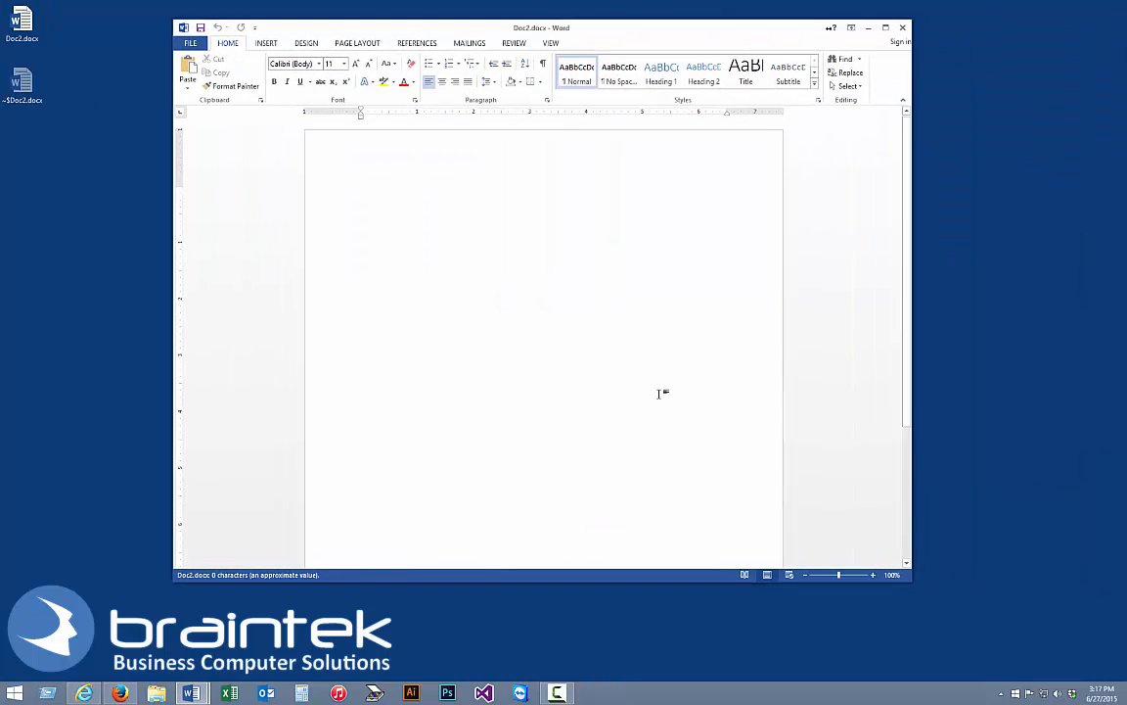